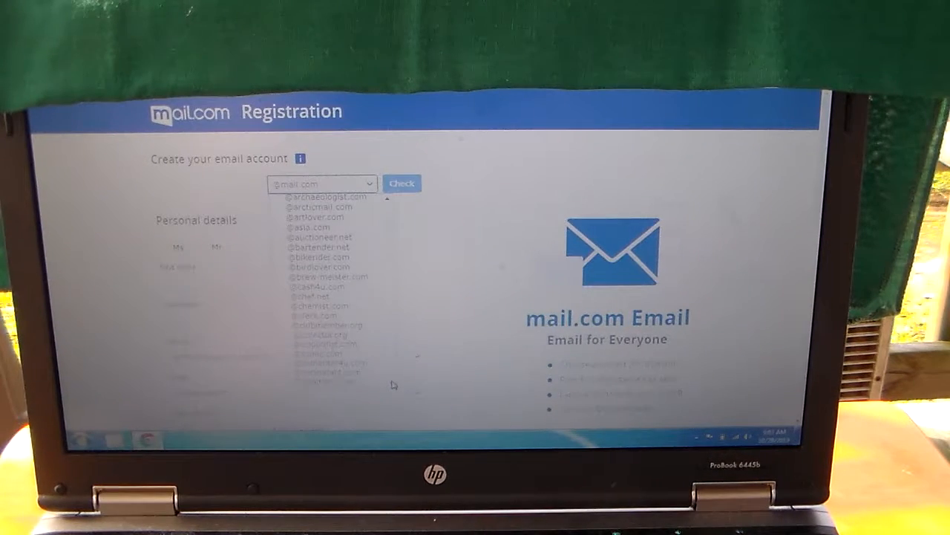
scroll("down", 3)
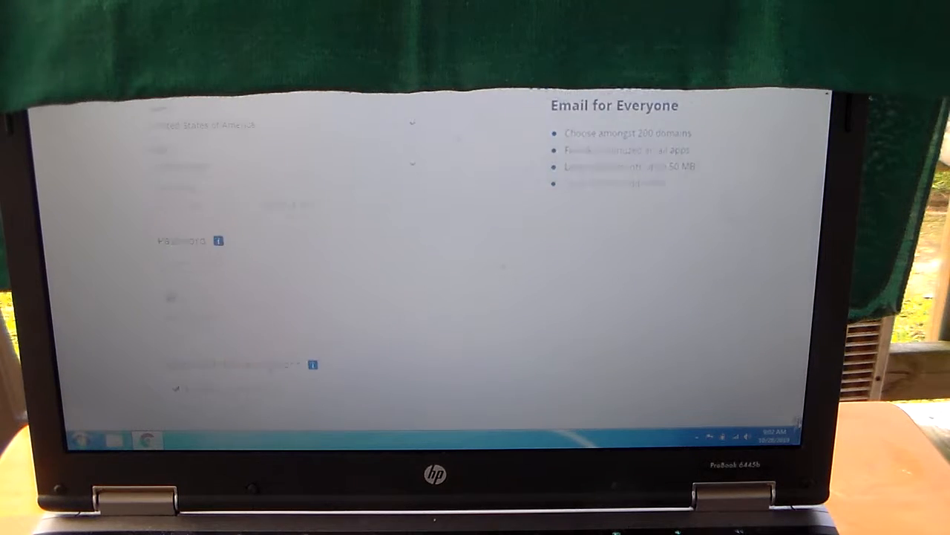
scroll("down", 3)
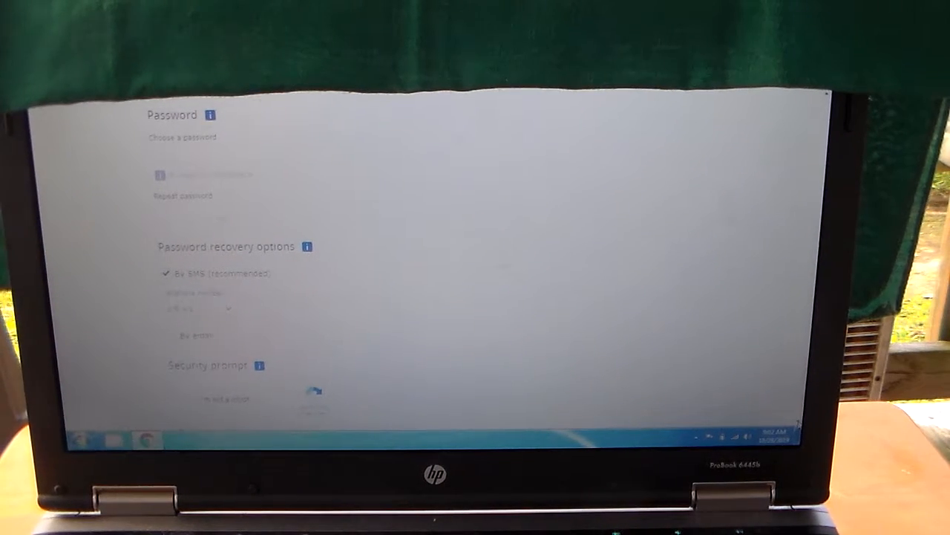
scroll("down", 3)
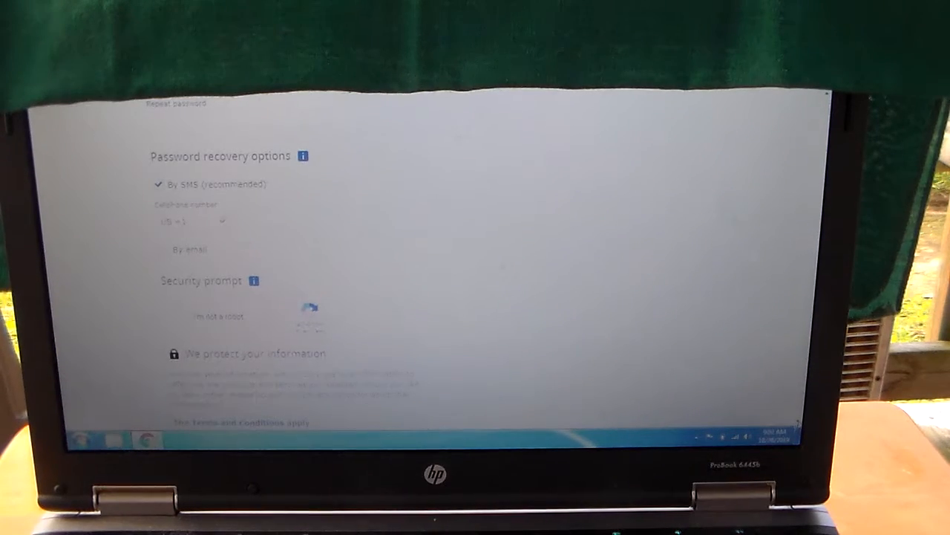